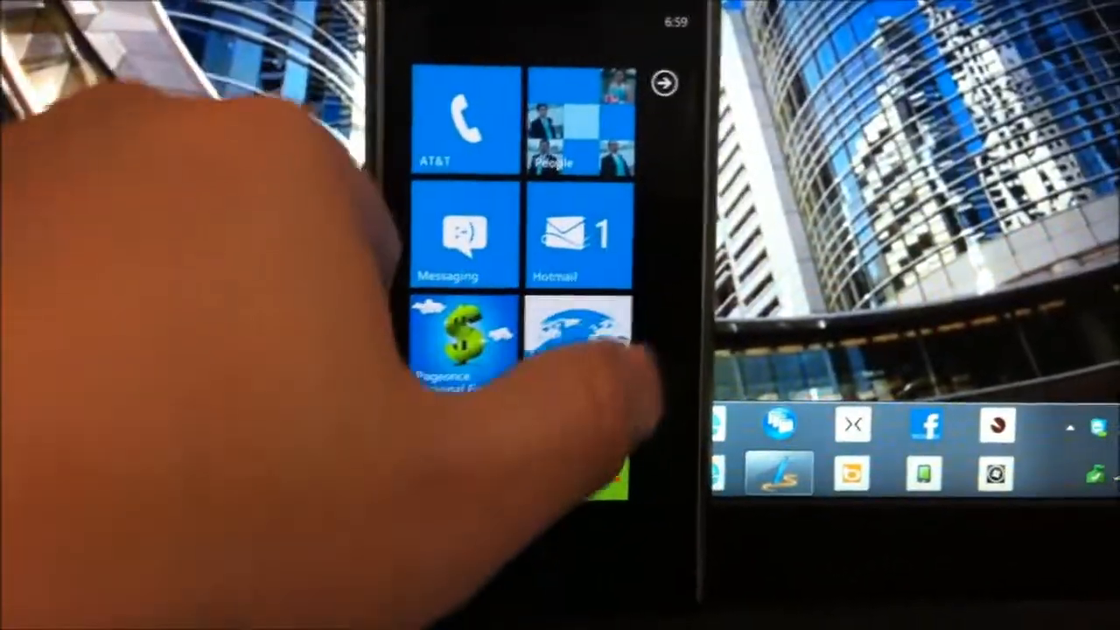
# Bring up the full installed-app list and scroll past Music + Videos, Office and People.
pyautogui.click(665, 82)
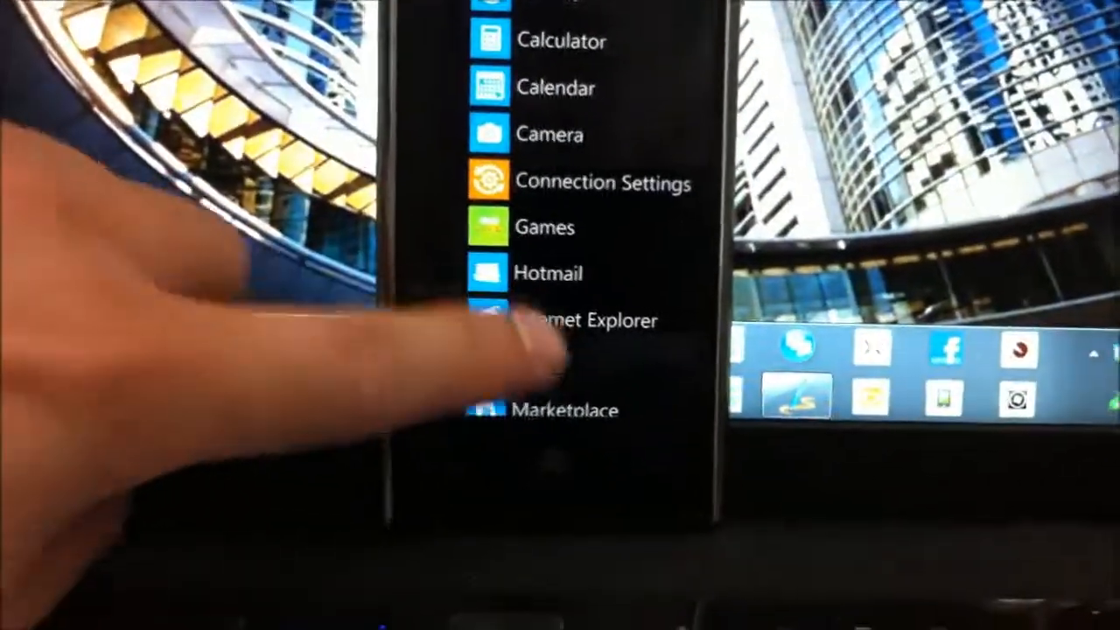
pyautogui.scroll(-3)
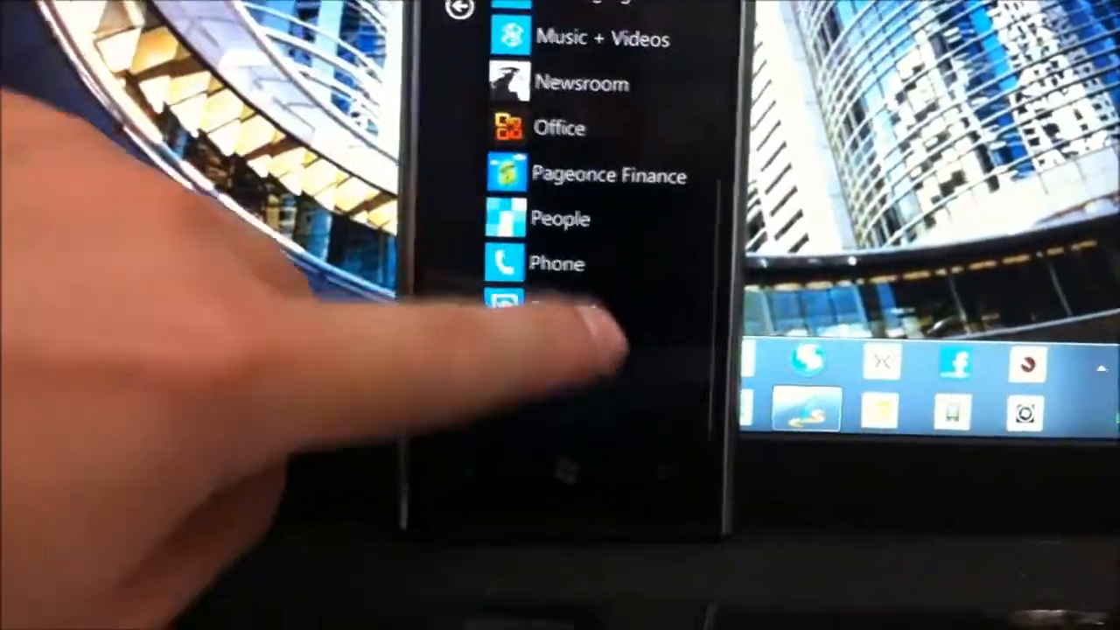